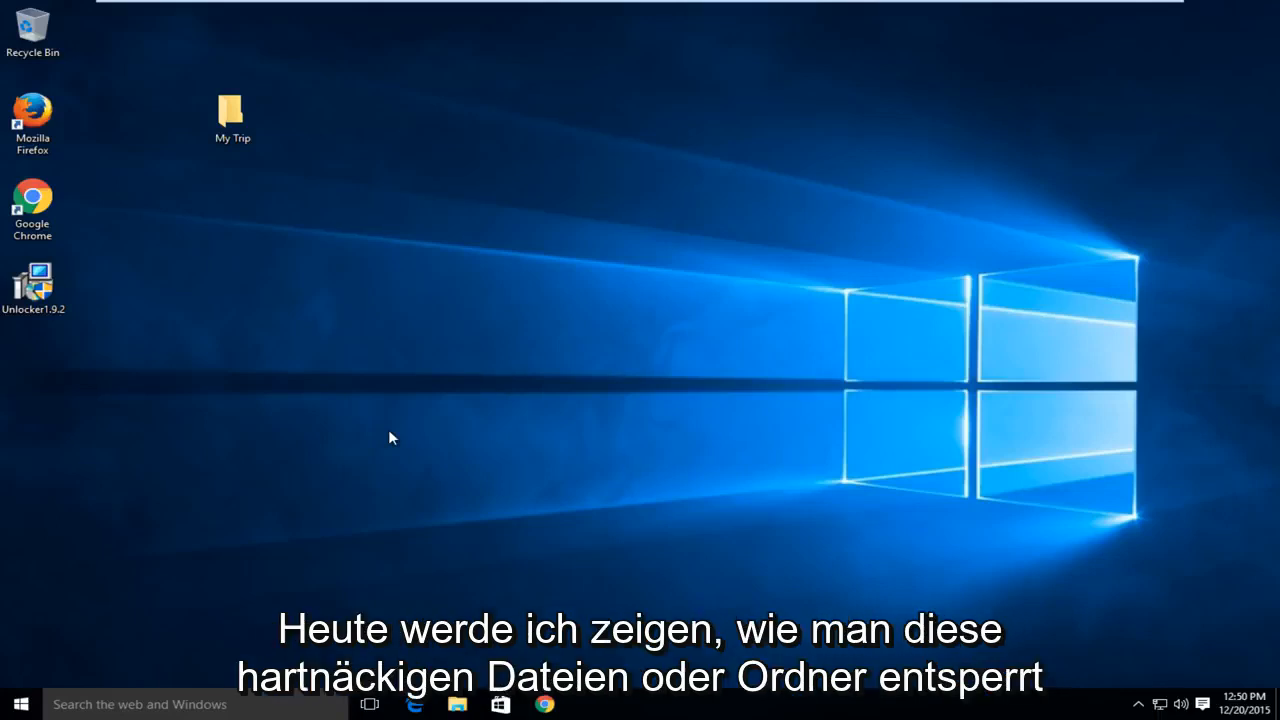
mouse_move(250, 332)
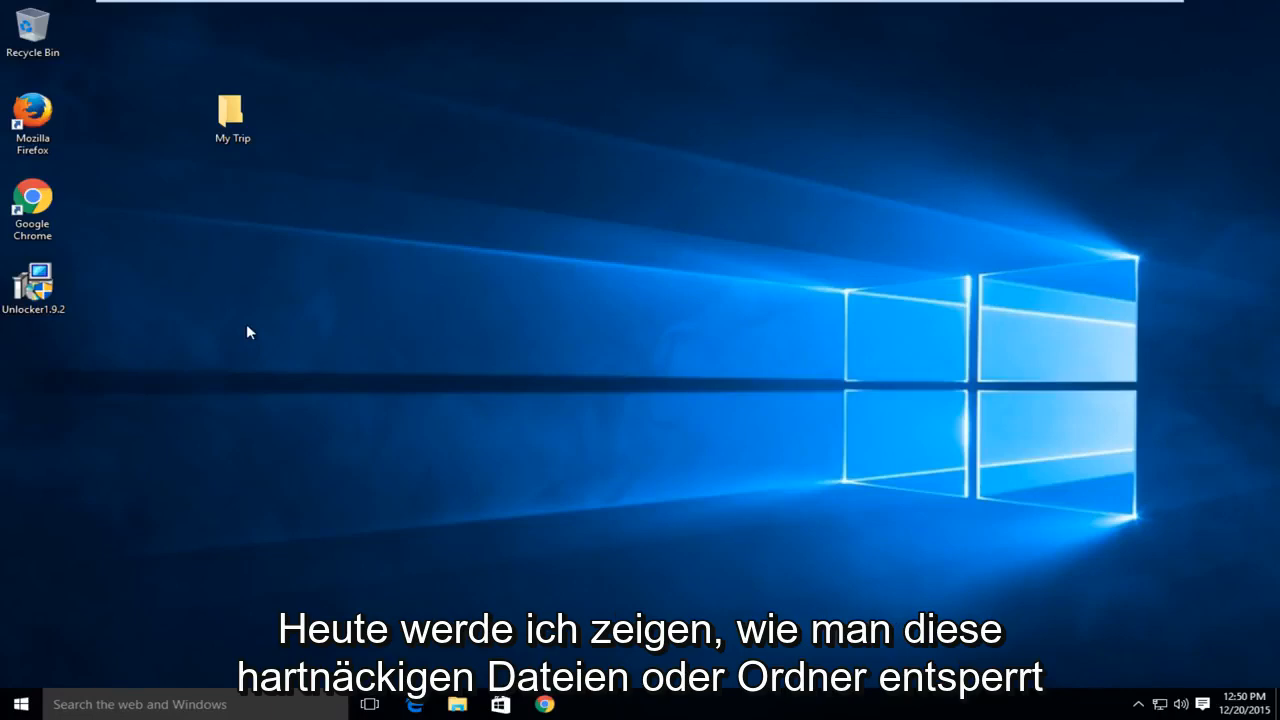
mouse_move(224, 308)
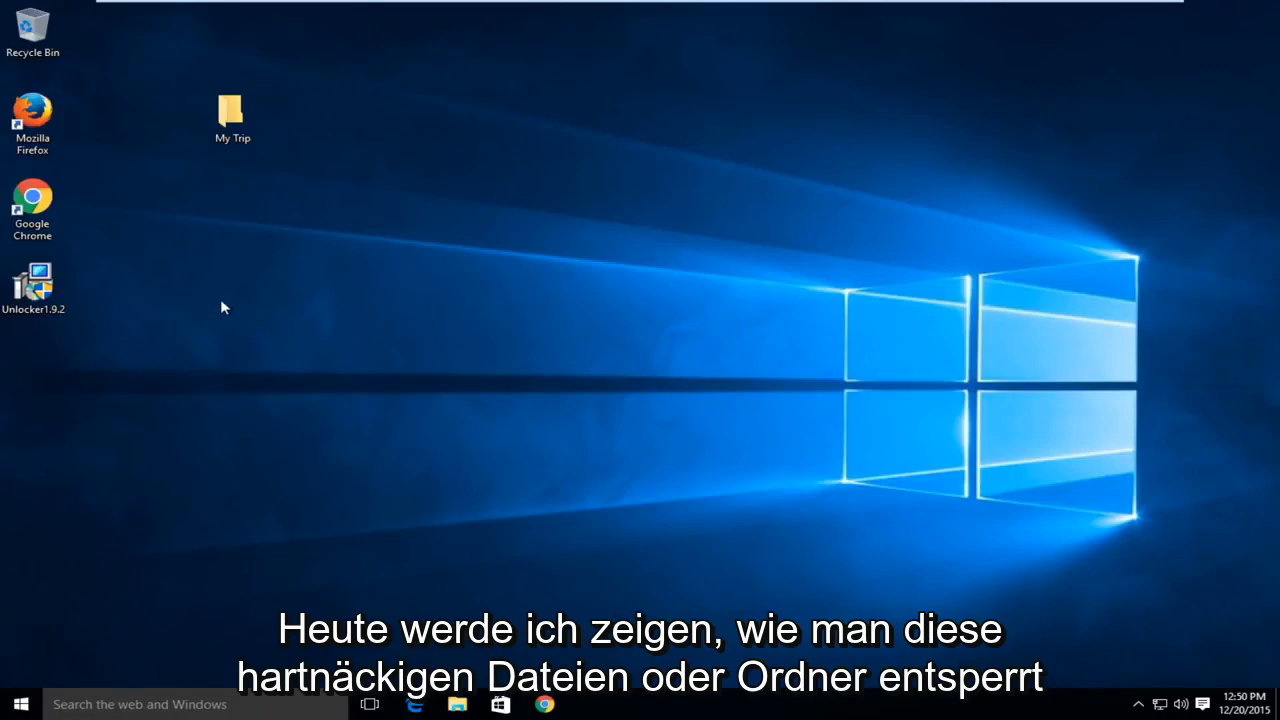
mouse_move(400, 328)
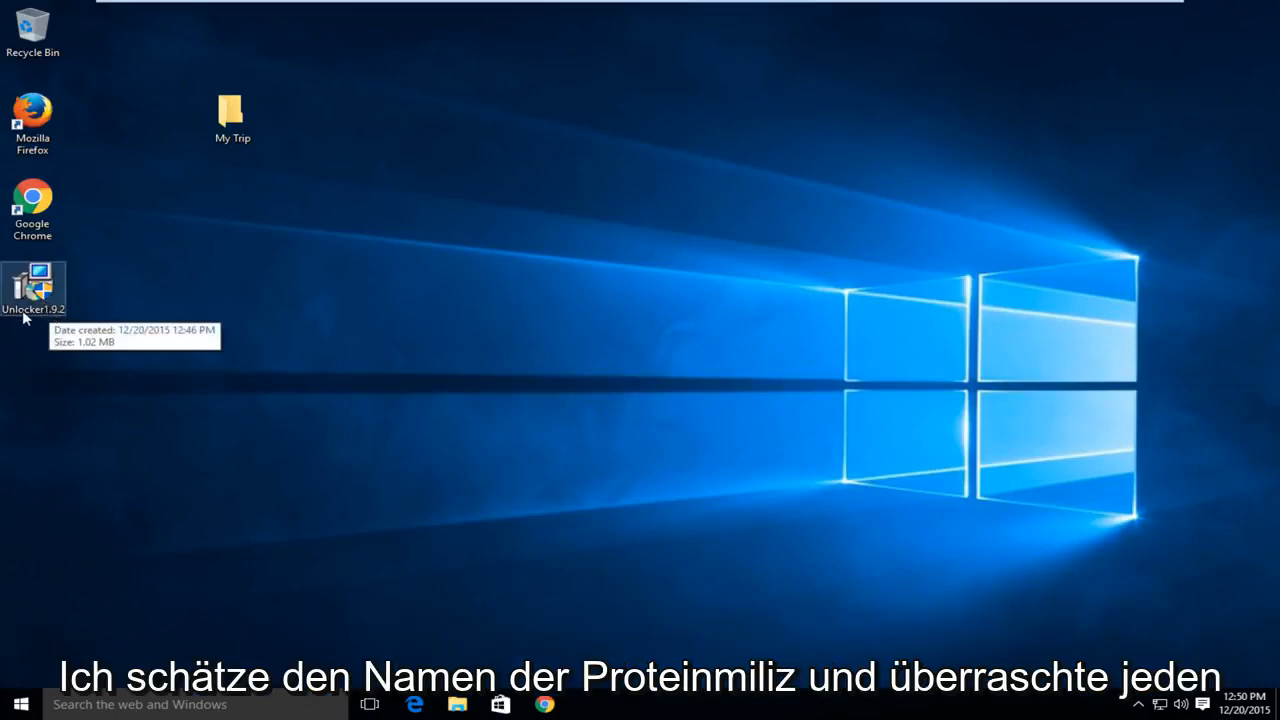
mouse_move(136, 276)
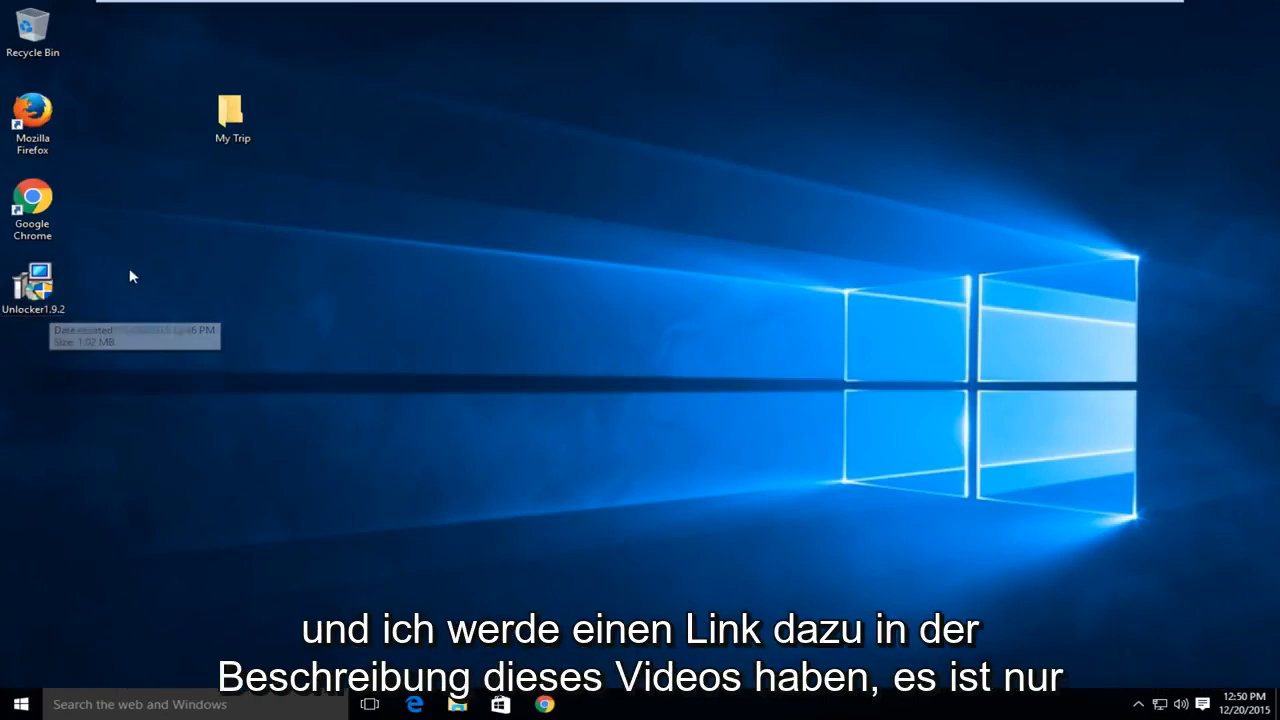
mouse_move(24, 310)
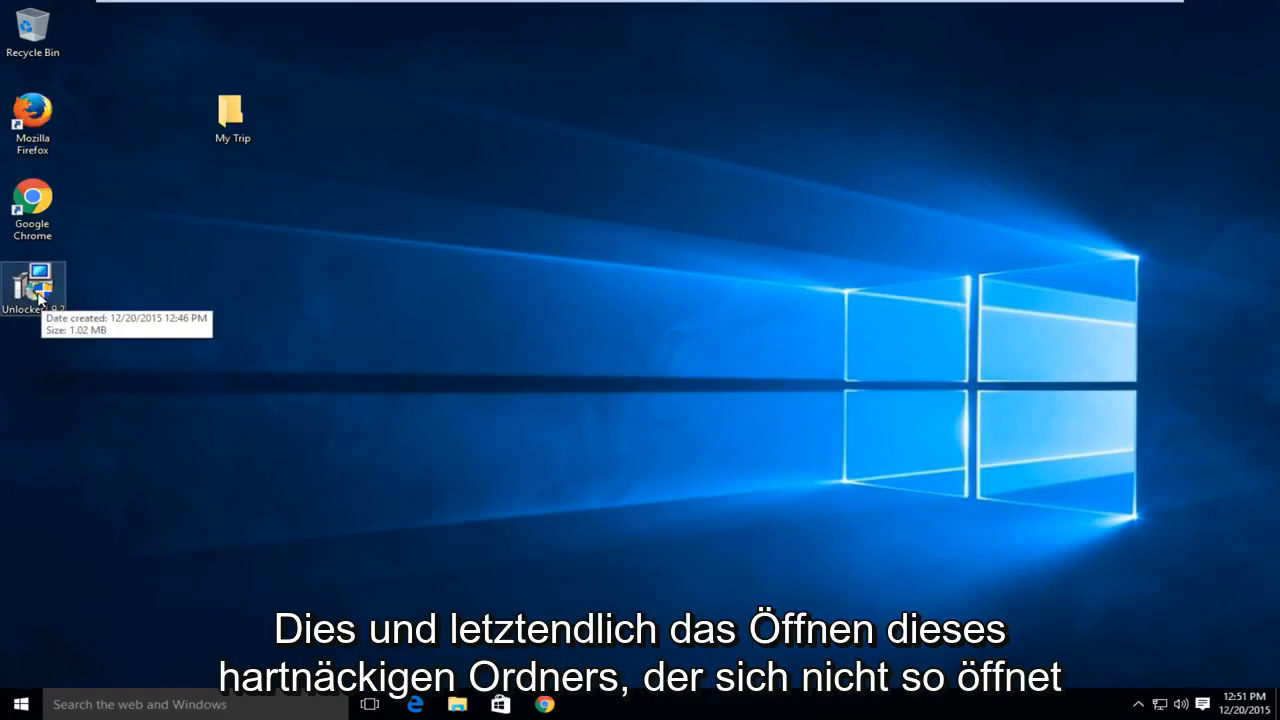
Launch the Unlocker1.9.2 installer, allow changes, keep English, pass the welcome page and agree to the licence.
left_click(232, 114)
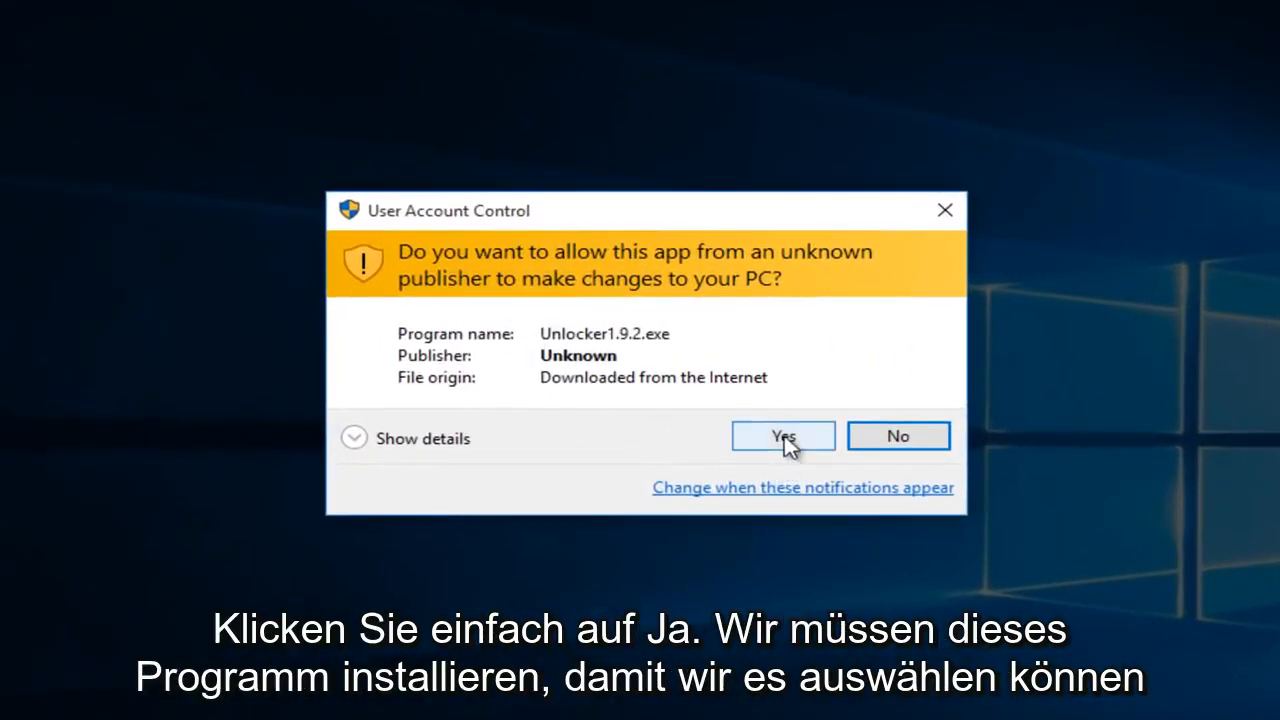
left_click(784, 436)
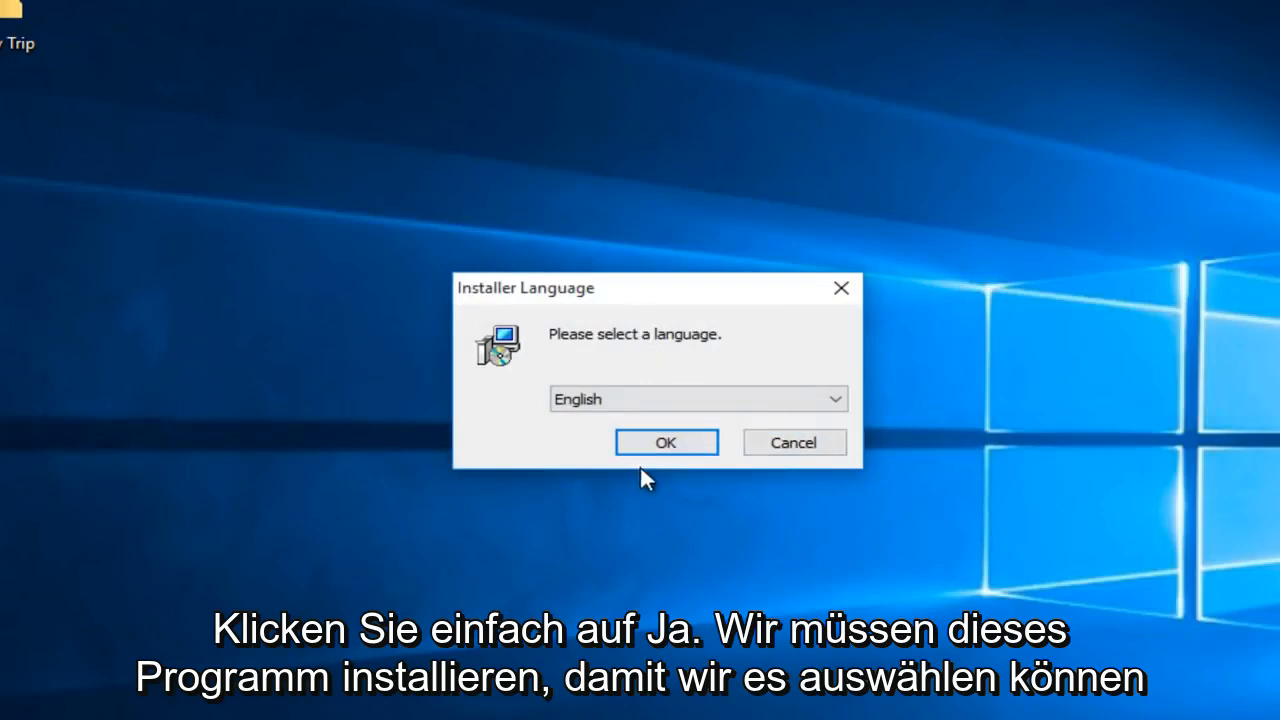
left_click(664, 442)
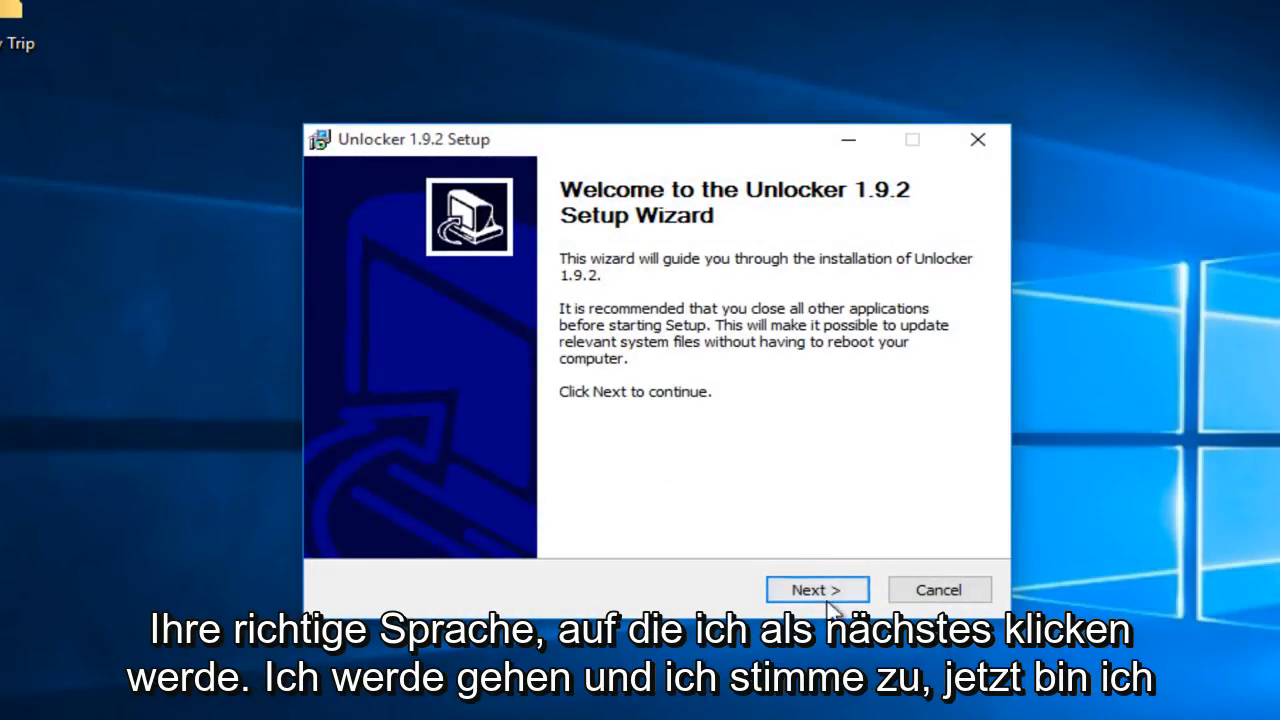
left_click(816, 588)
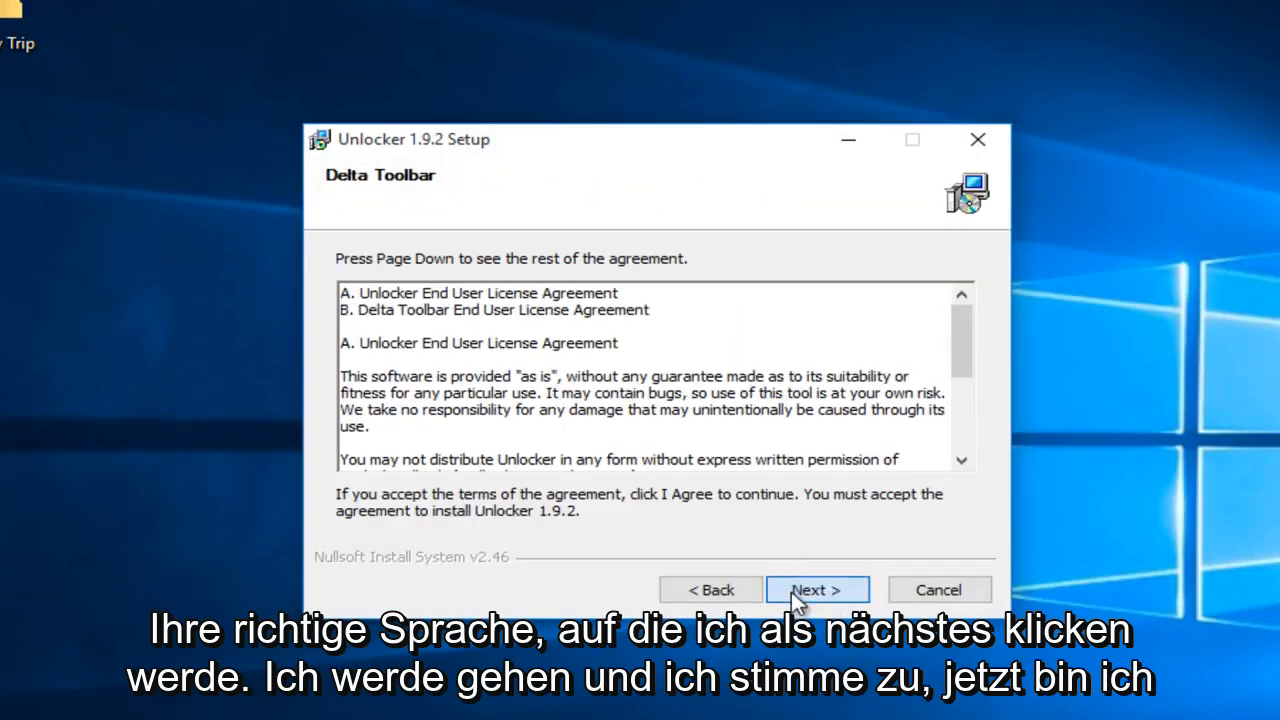
left_click(816, 588)
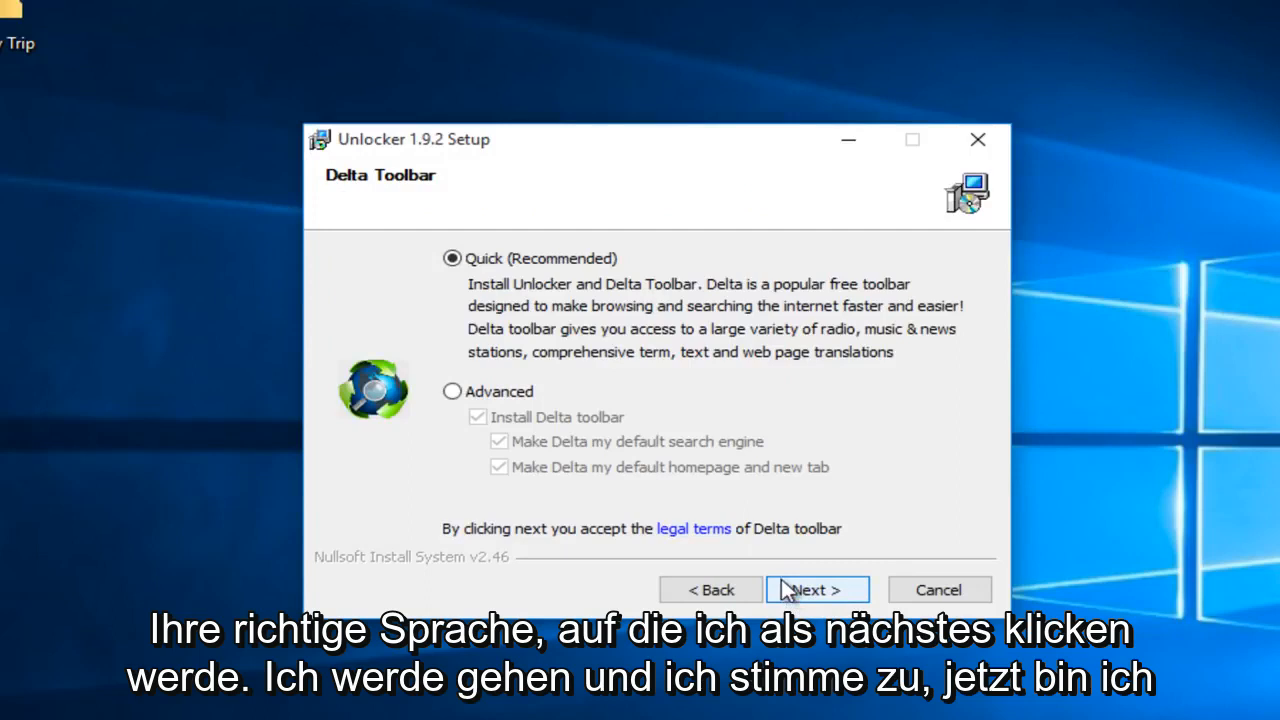
Choose the Advanced install option and untick Install Delta toolbar.
left_click(452, 390)
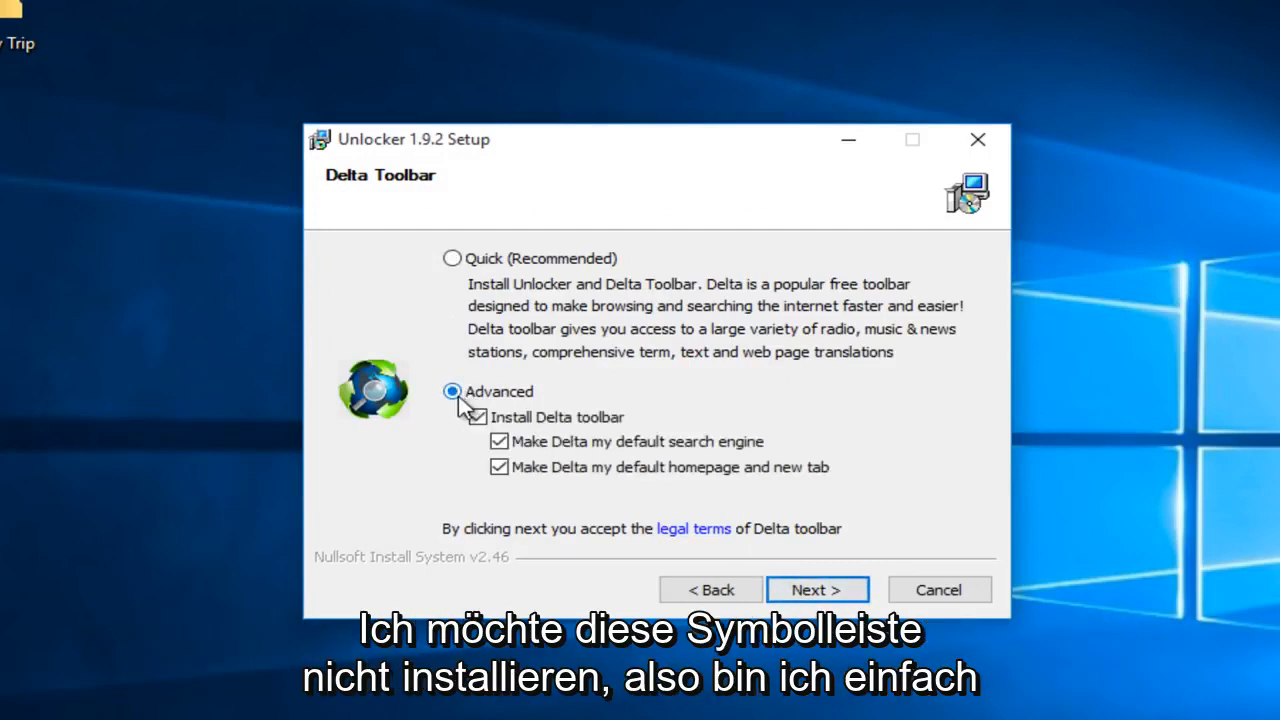
left_click(498, 418)
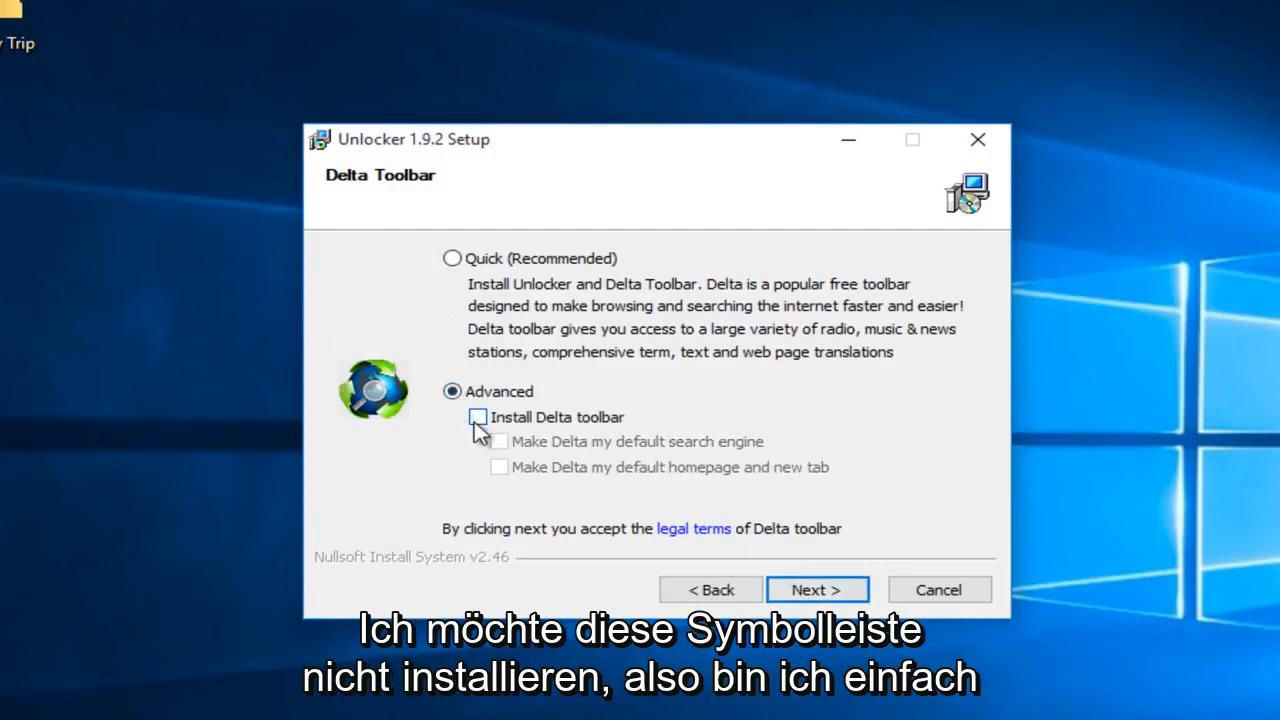
left_click(478, 418)
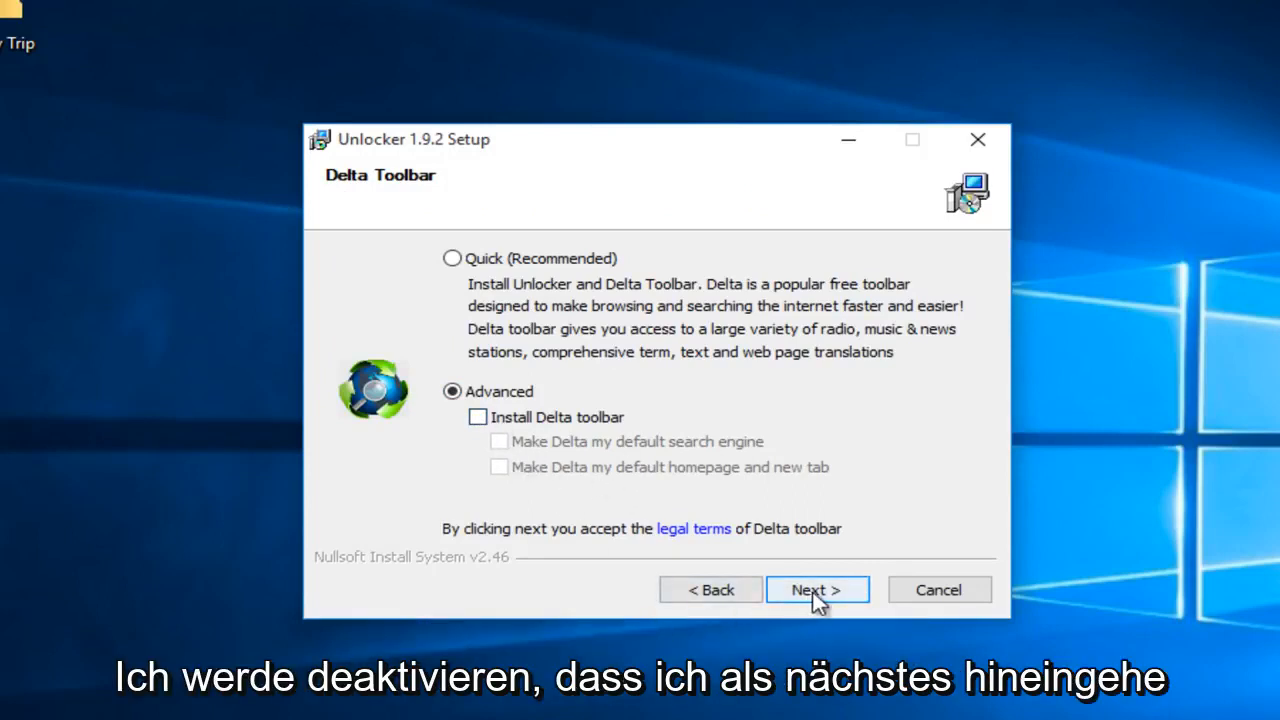
Install to the default folder with default components and finish the wizard.
left_click(816, 588)
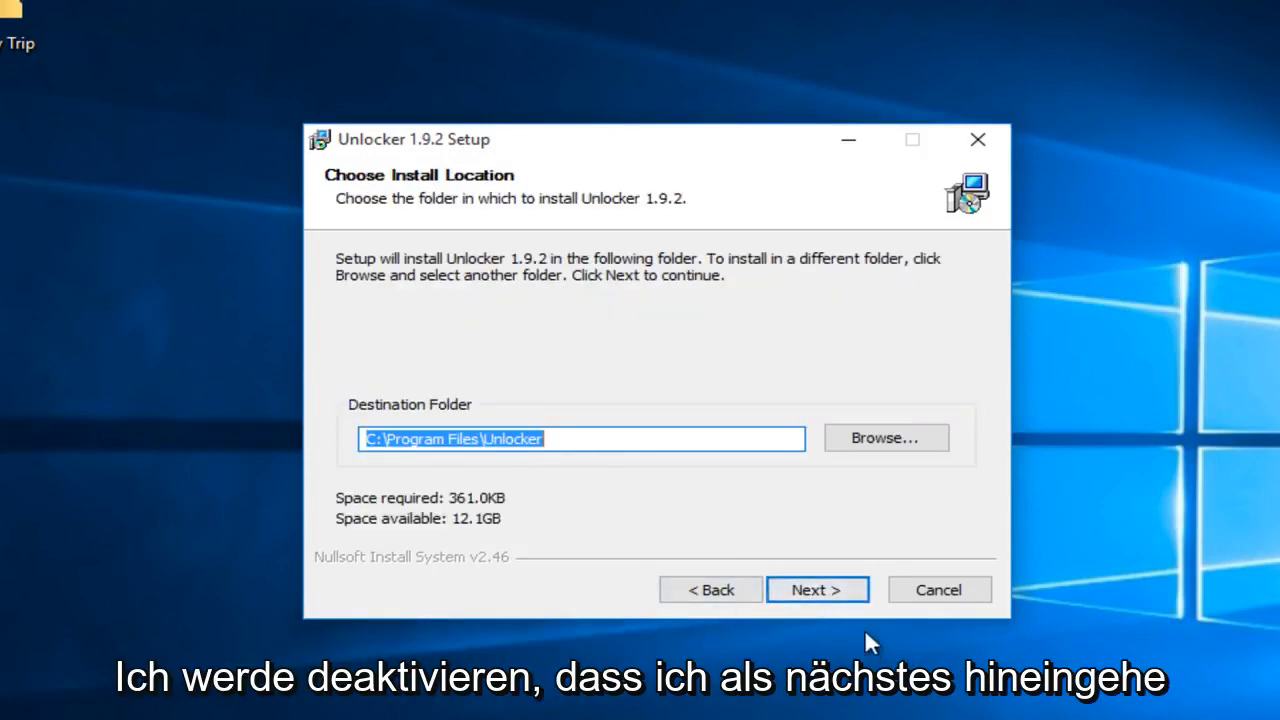
left_click(816, 588)
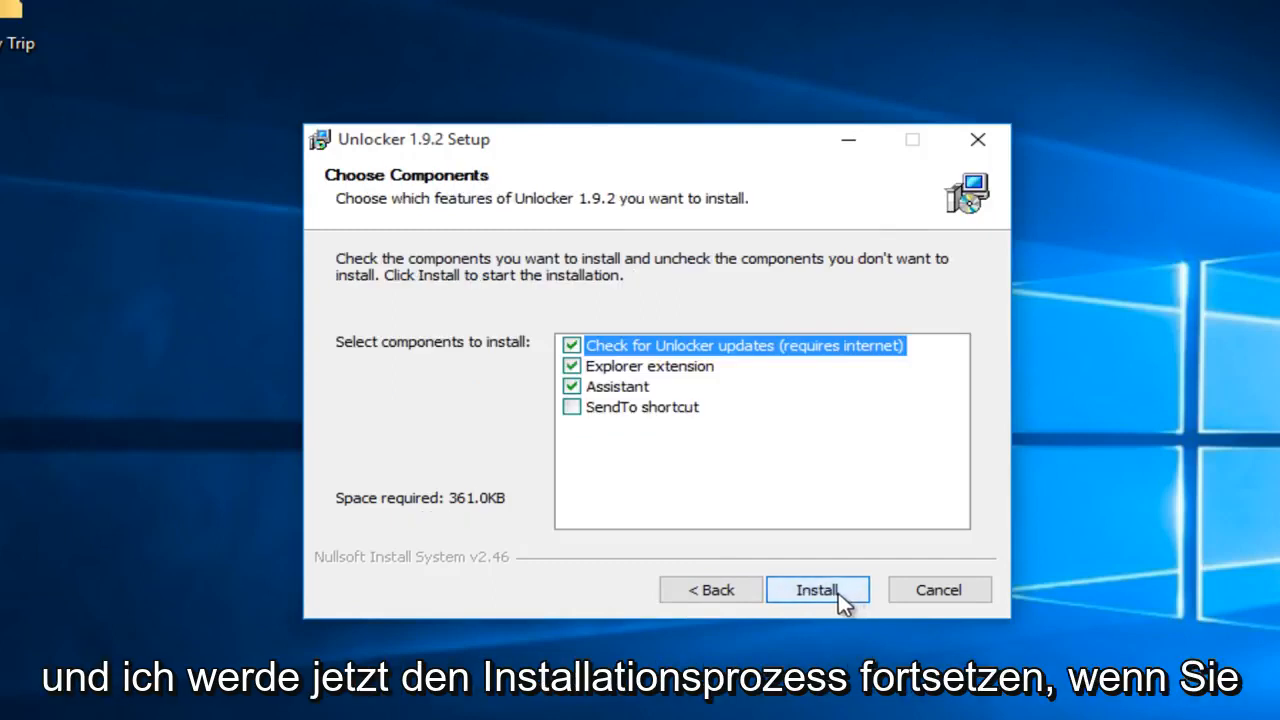
left_click(816, 588)
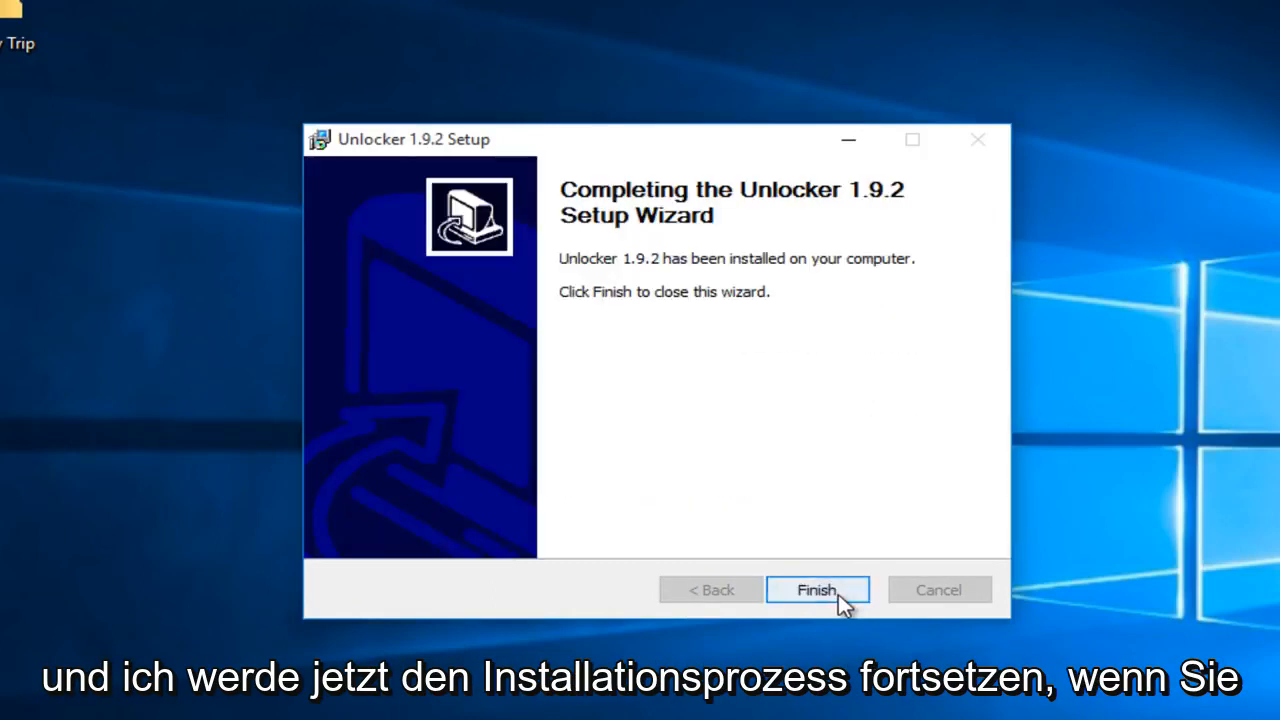
left_click(816, 588)
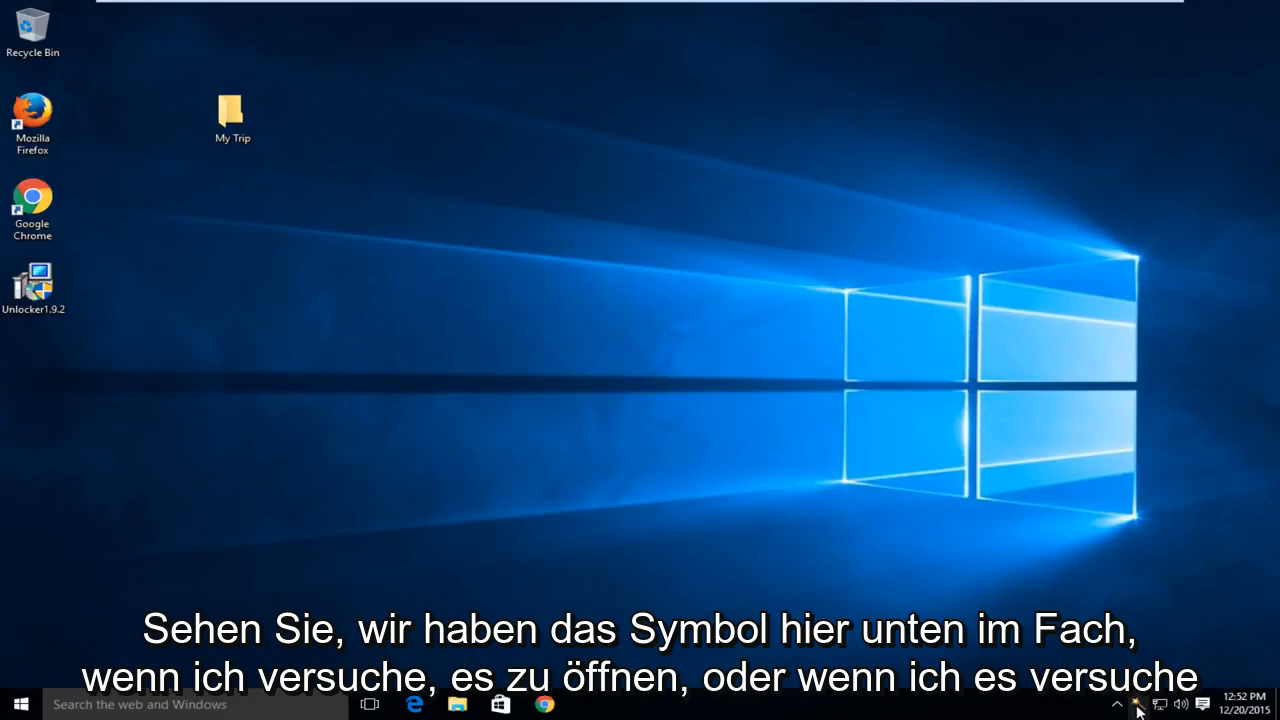
mouse_move(190, 694)
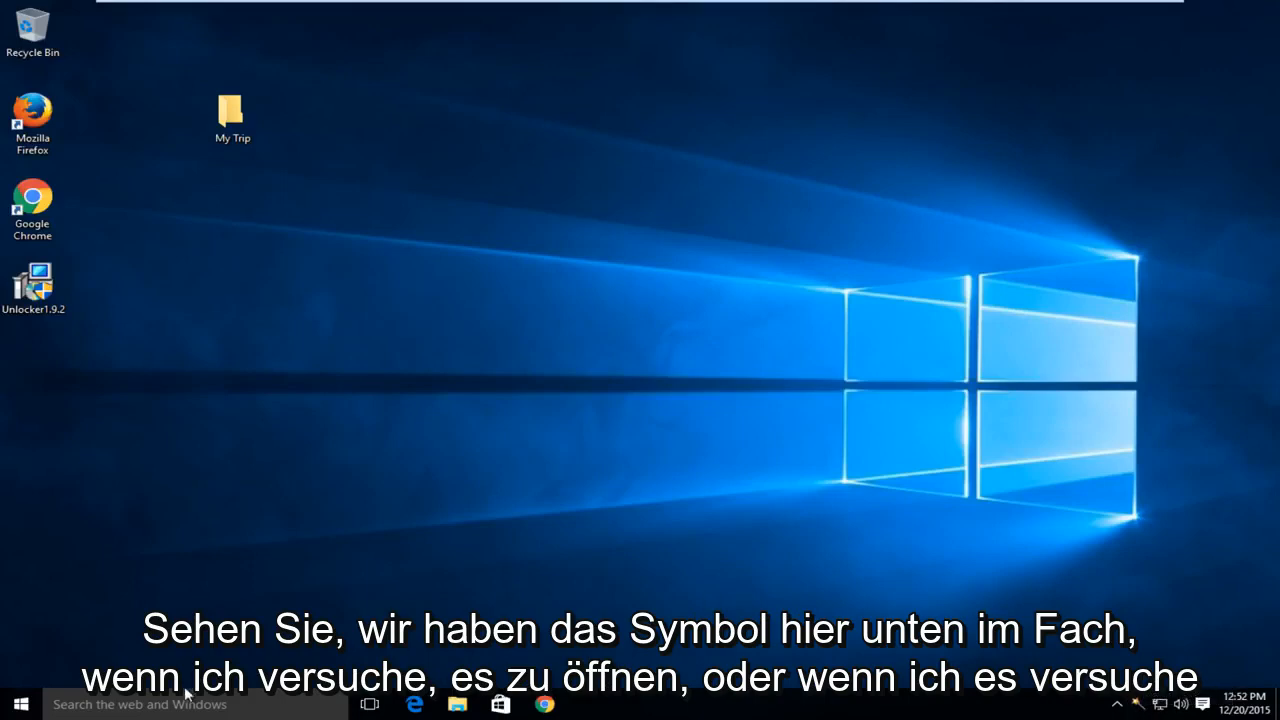
type("un")
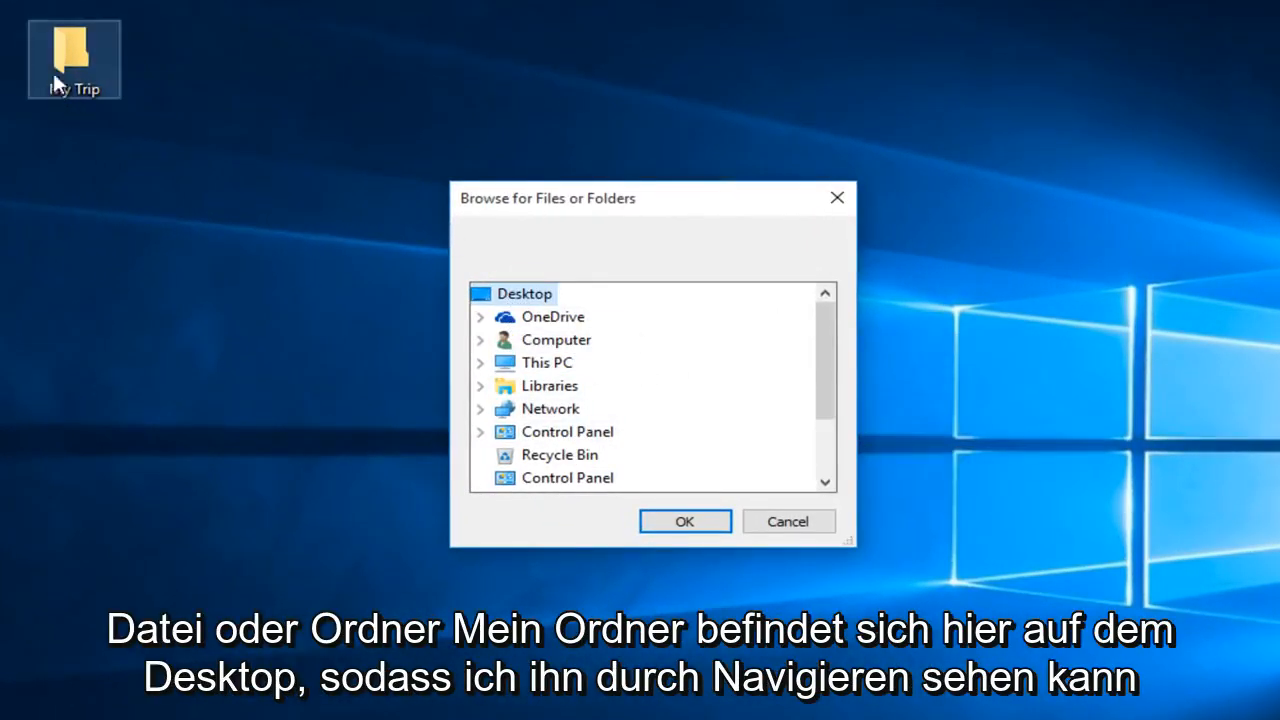
Scroll the Browse for Files or Folders list down to the desktop items including My Trip.
scroll("down", 3)
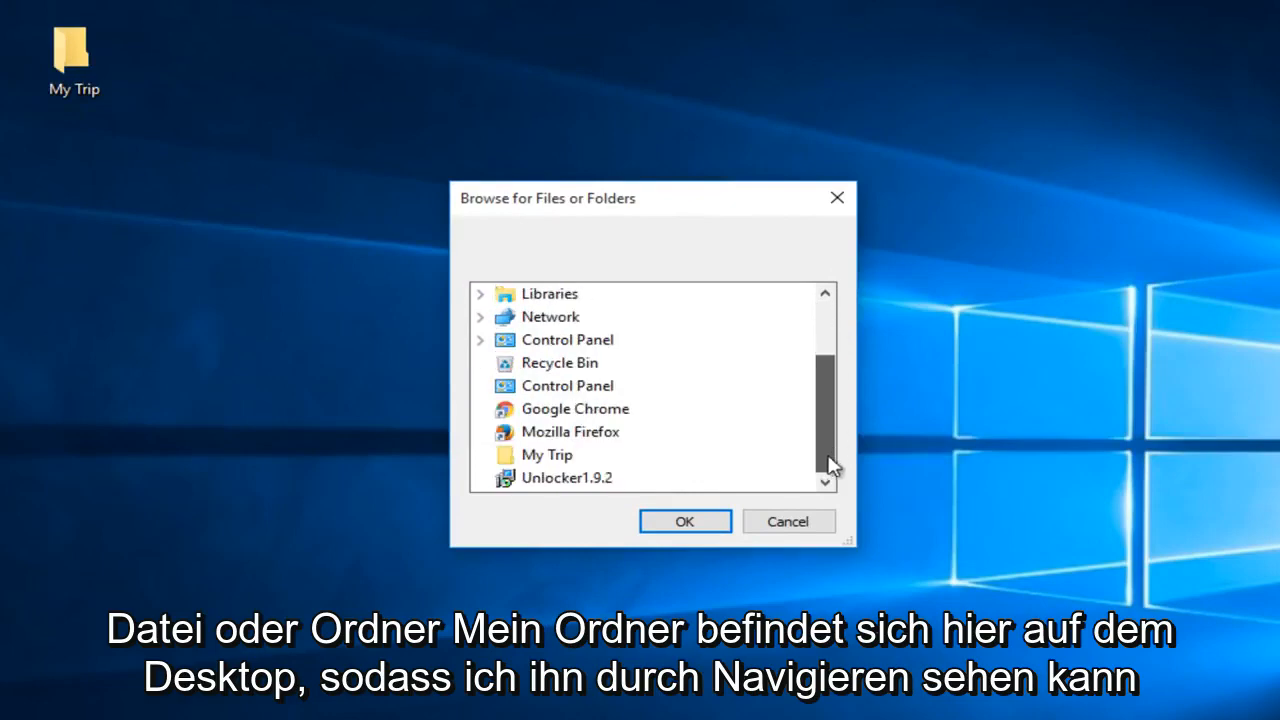
mouse_move(1016, 428)
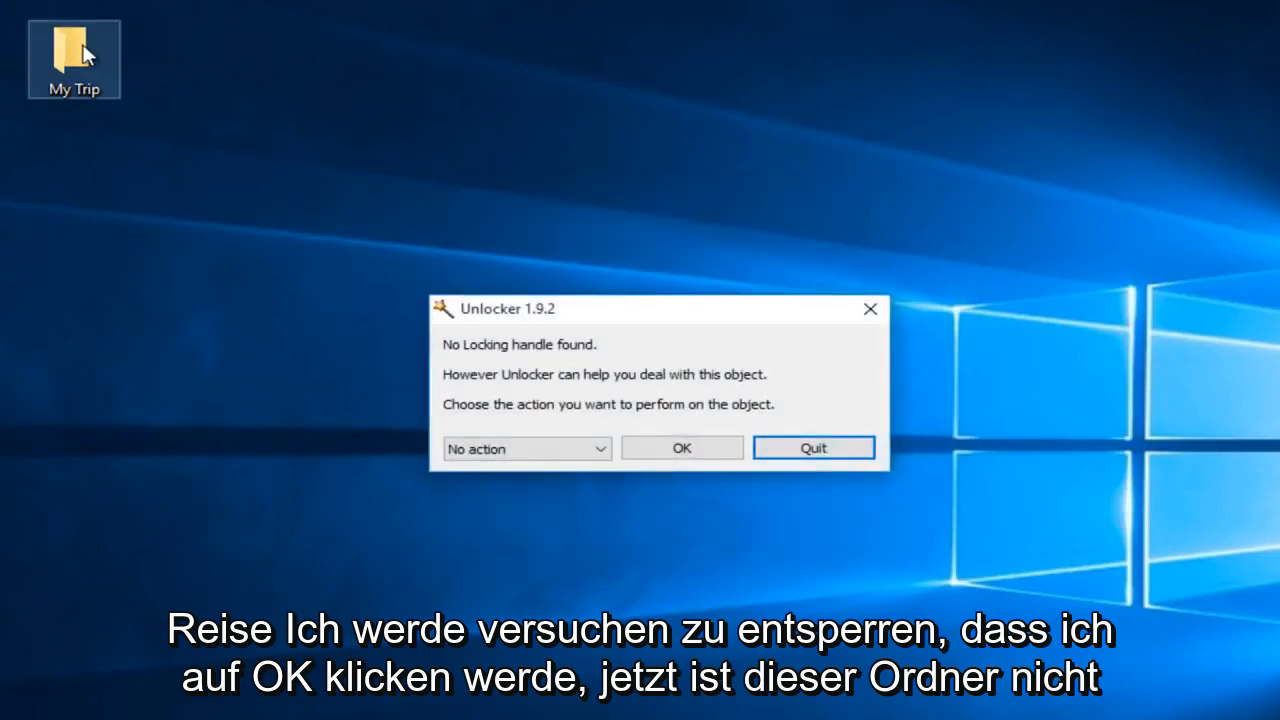
mouse_move(652, 378)
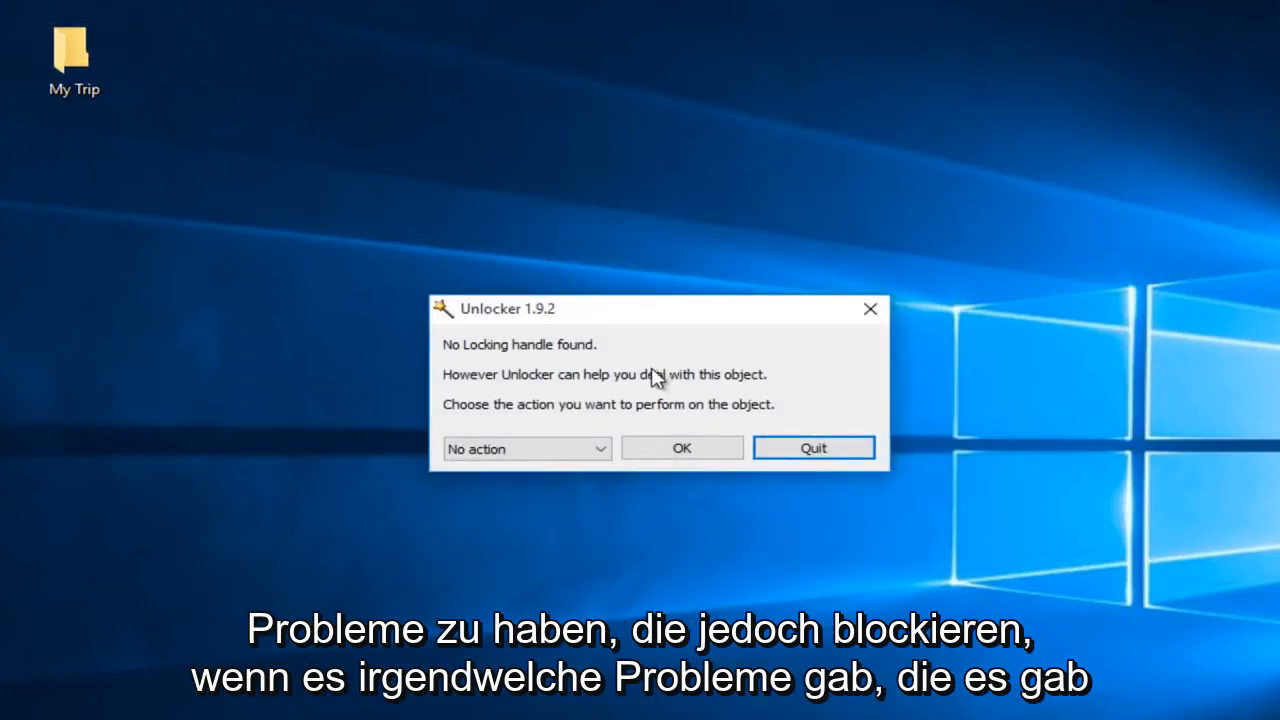
mouse_move(470, 374)
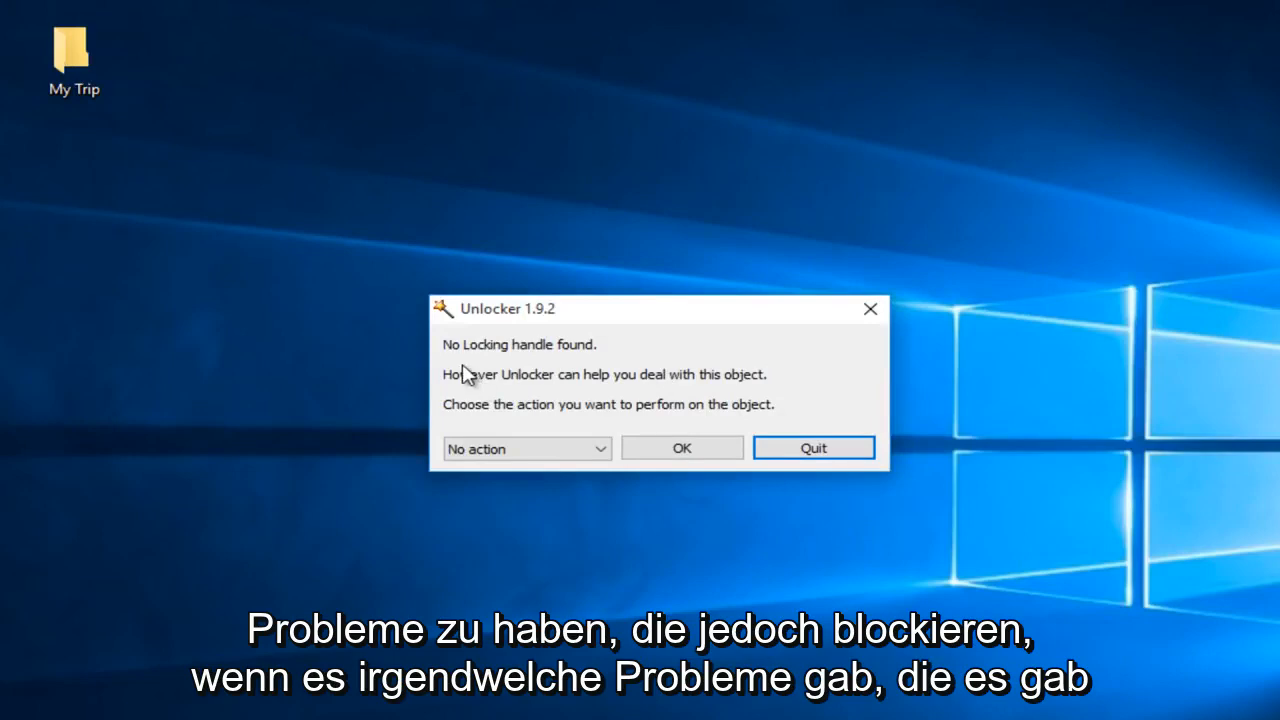
mouse_move(180, 110)
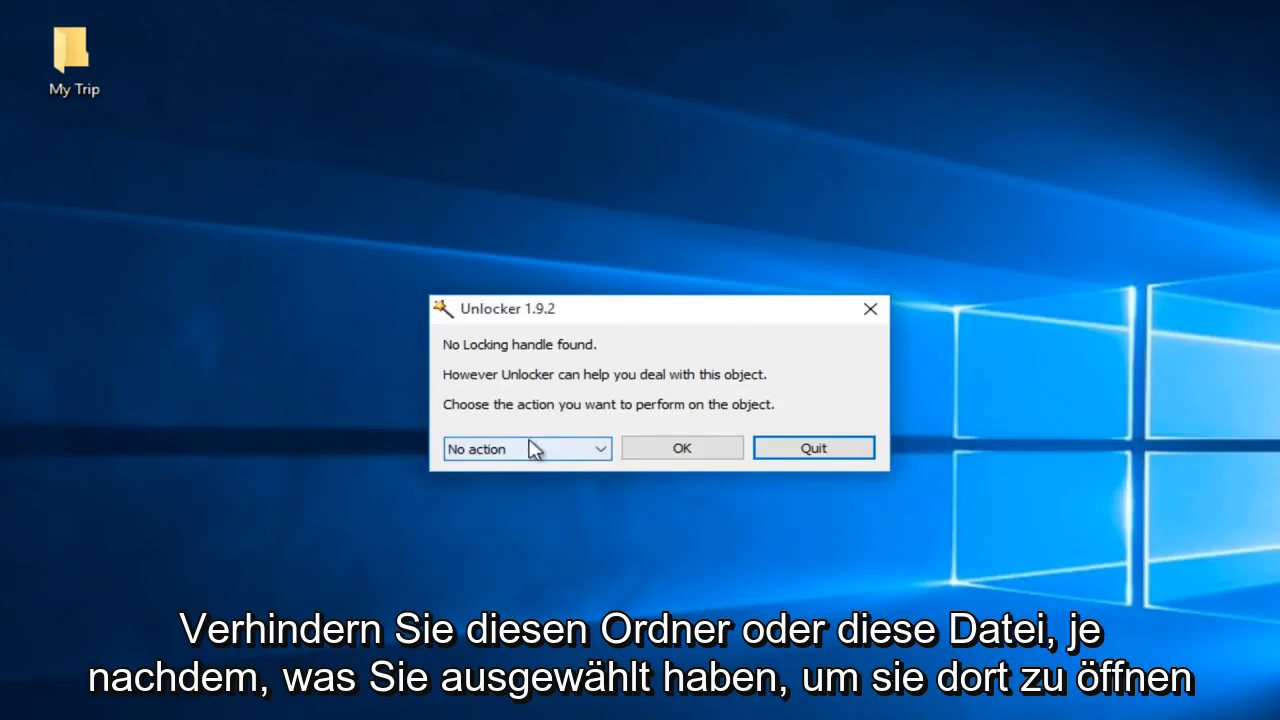
mouse_move(510, 416)
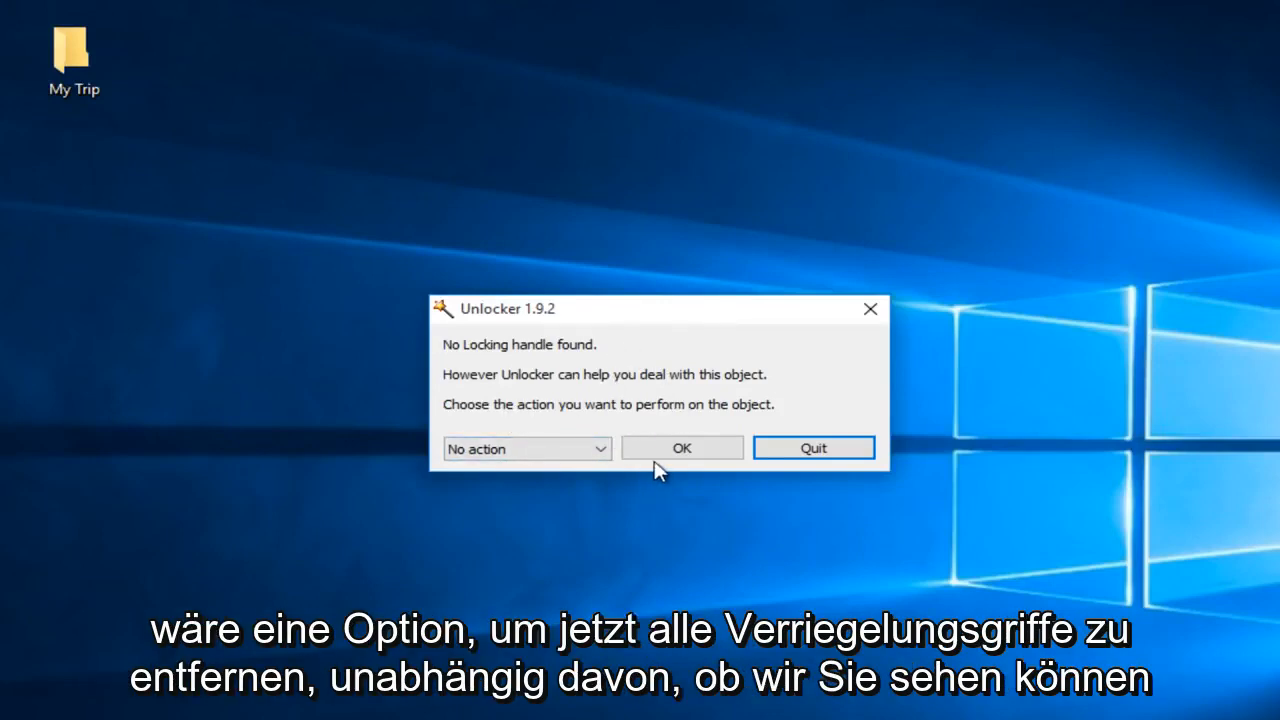
mouse_move(548, 356)
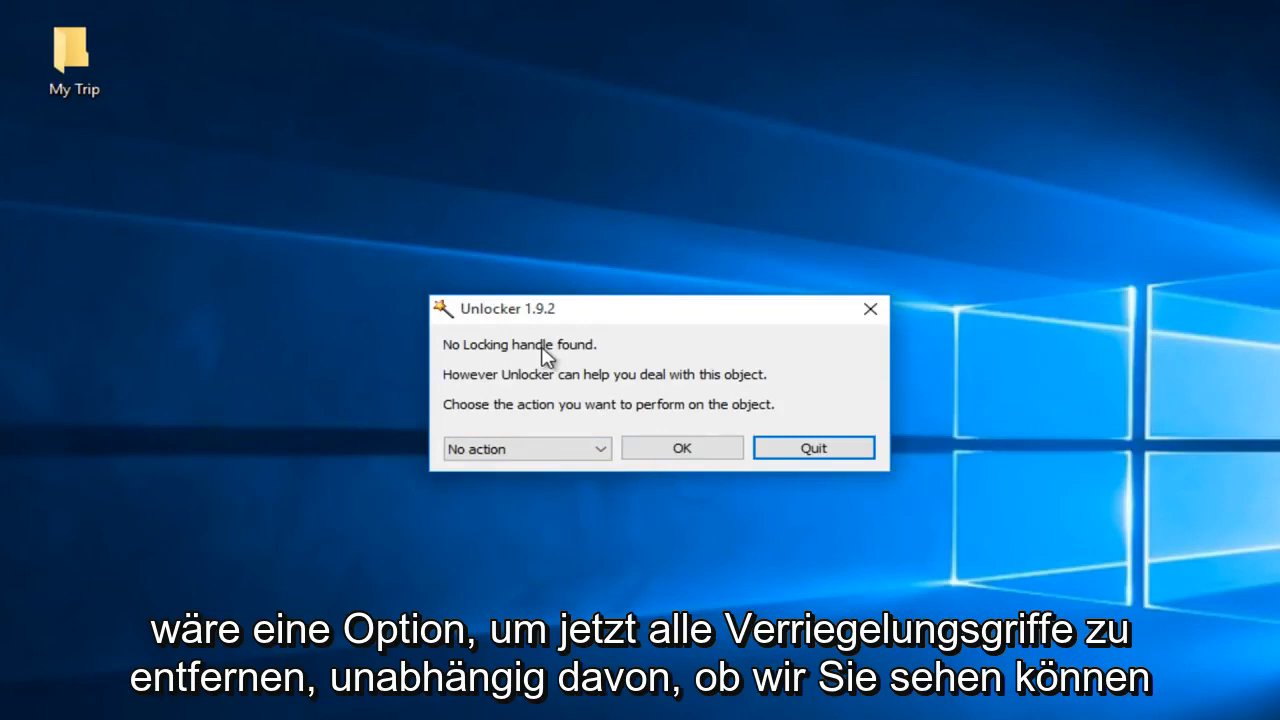
mouse_move(540, 422)
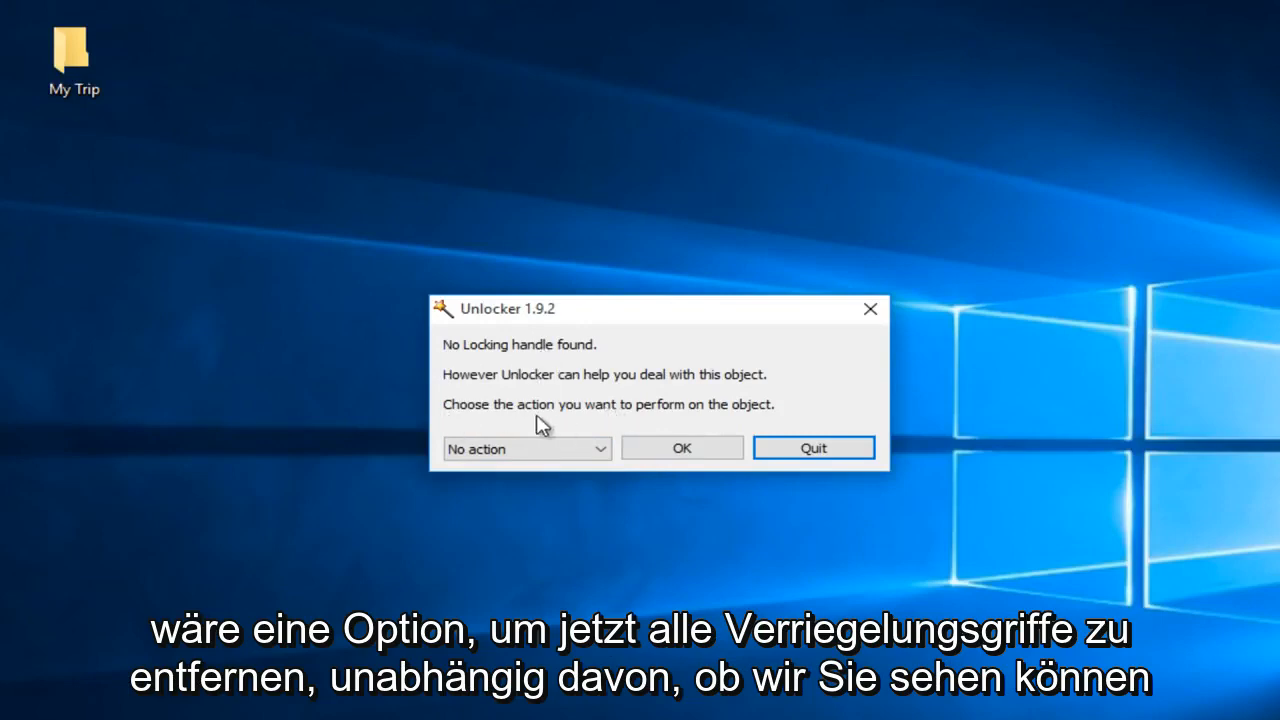
mouse_move(670, 412)
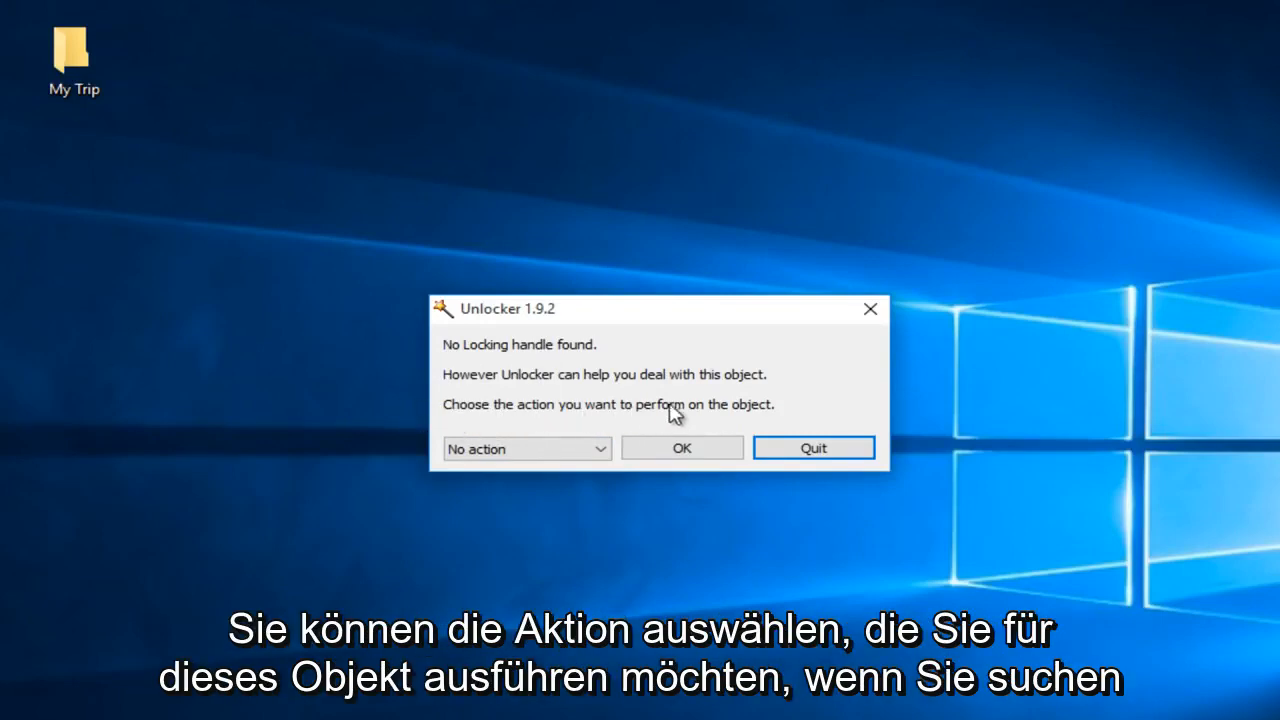
Show the action choices (Delete, Rename, Move) for the My Trip folder.
left_click(526, 448)
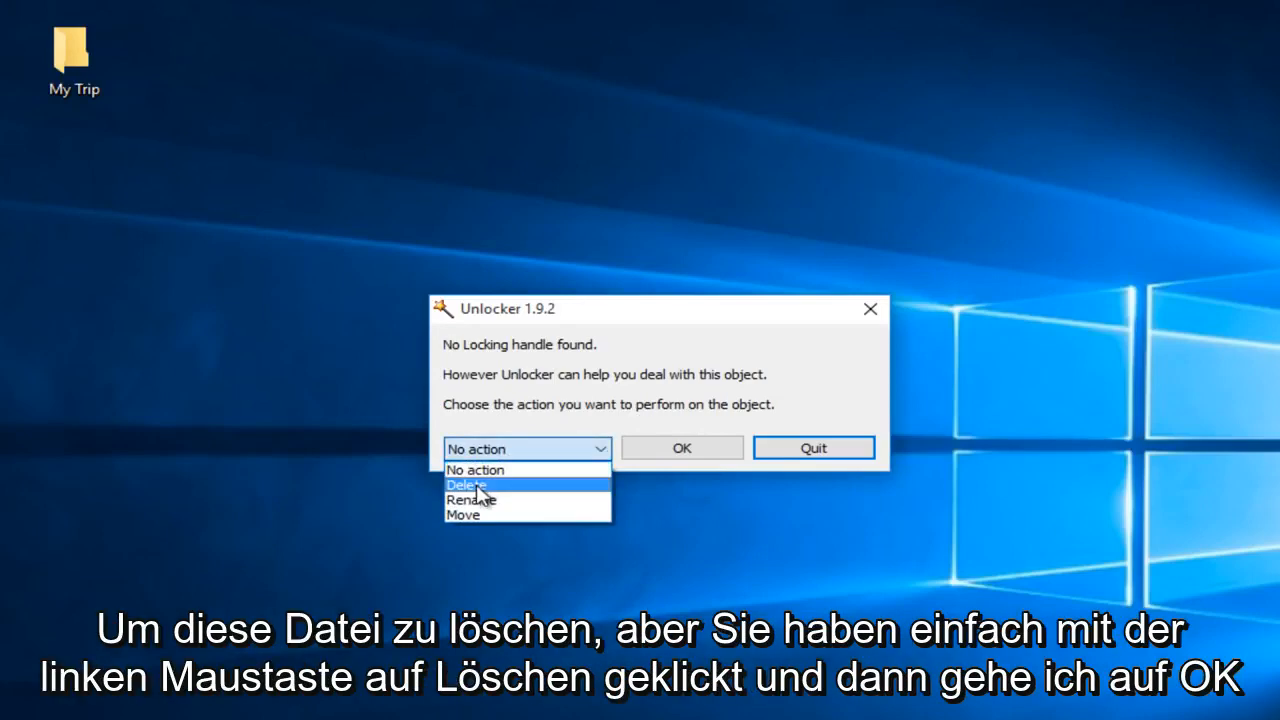
Set the action to Delete and confirm, removing My Trip with 'The object was deleted'.
left_click(466, 484)
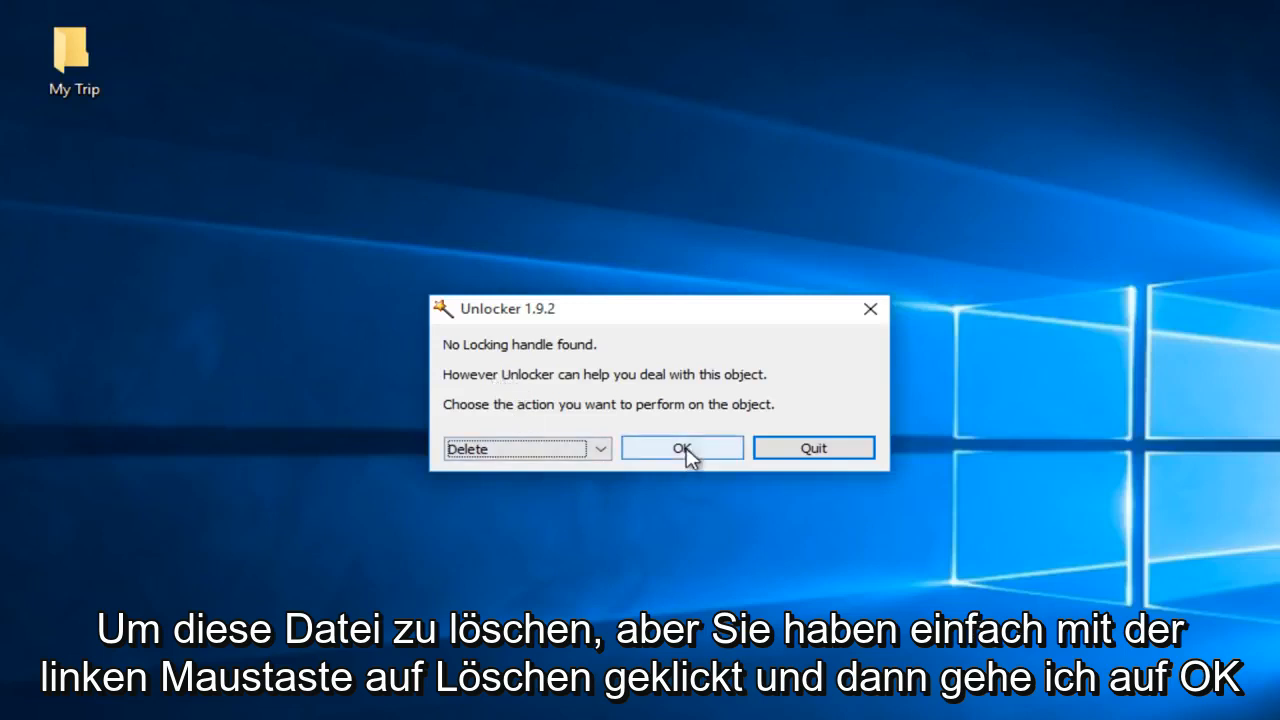
left_click(600, 448)
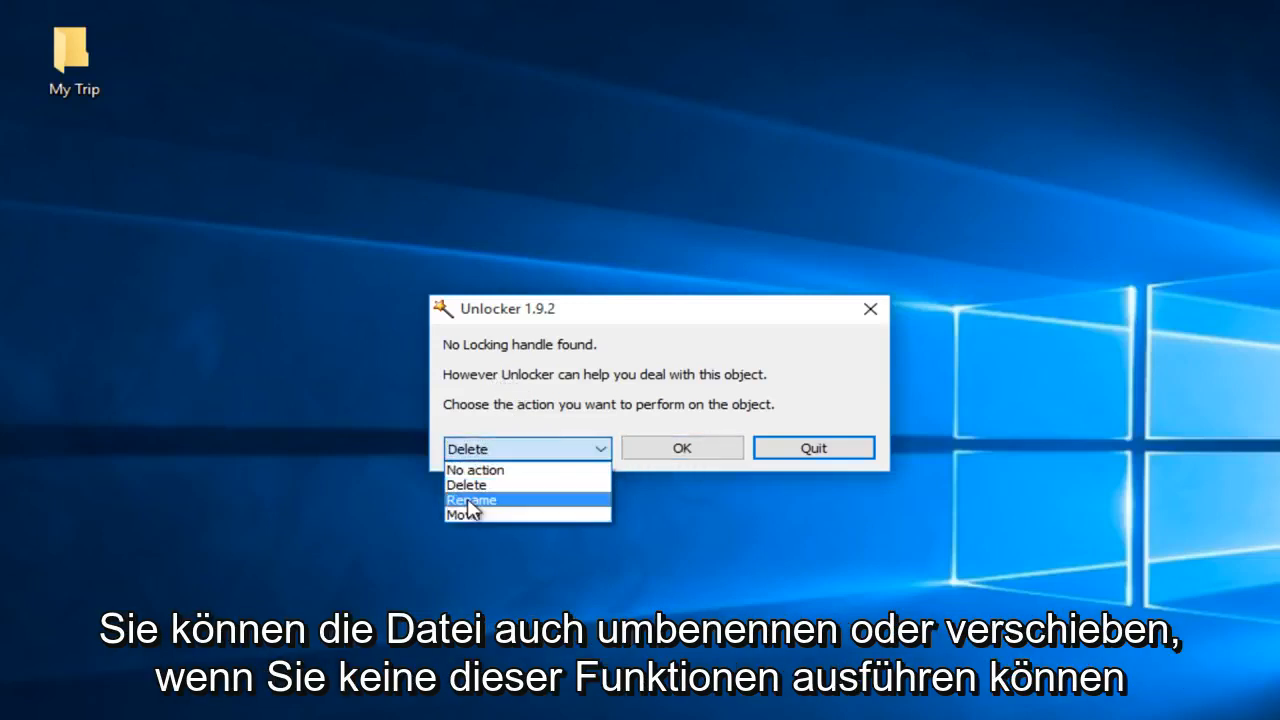
mouse_move(466, 484)
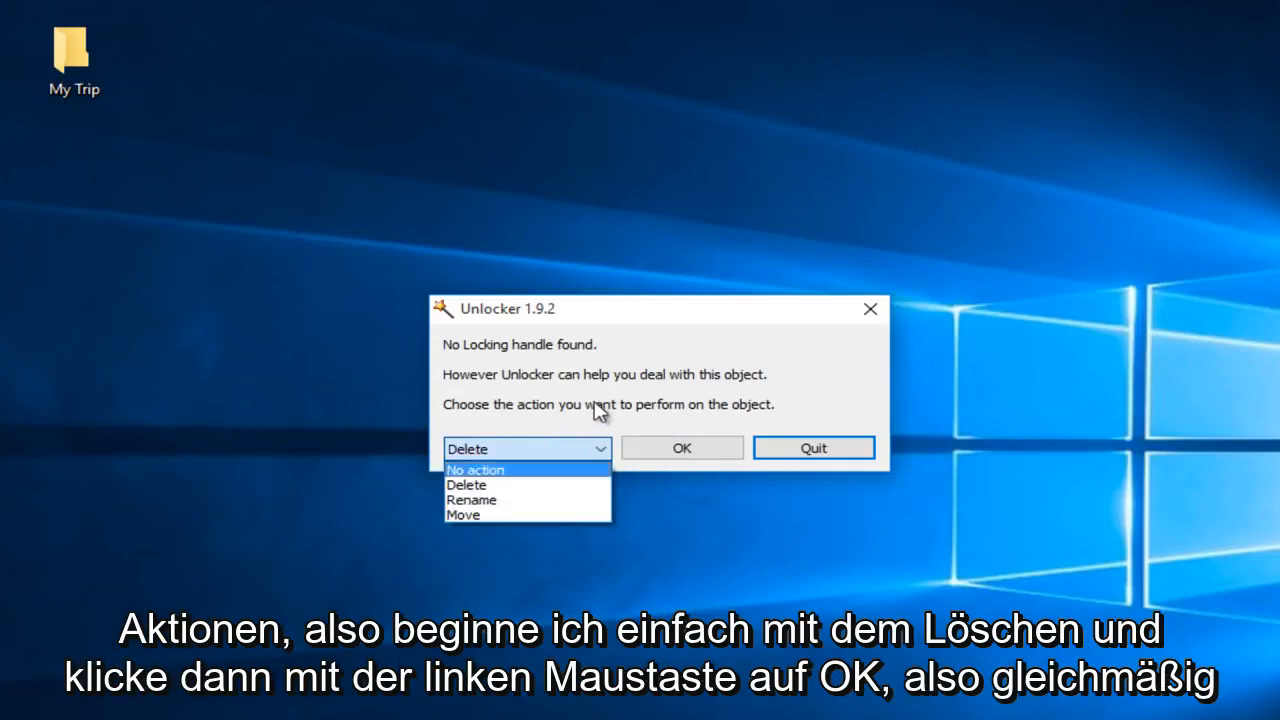
left_click(468, 484)
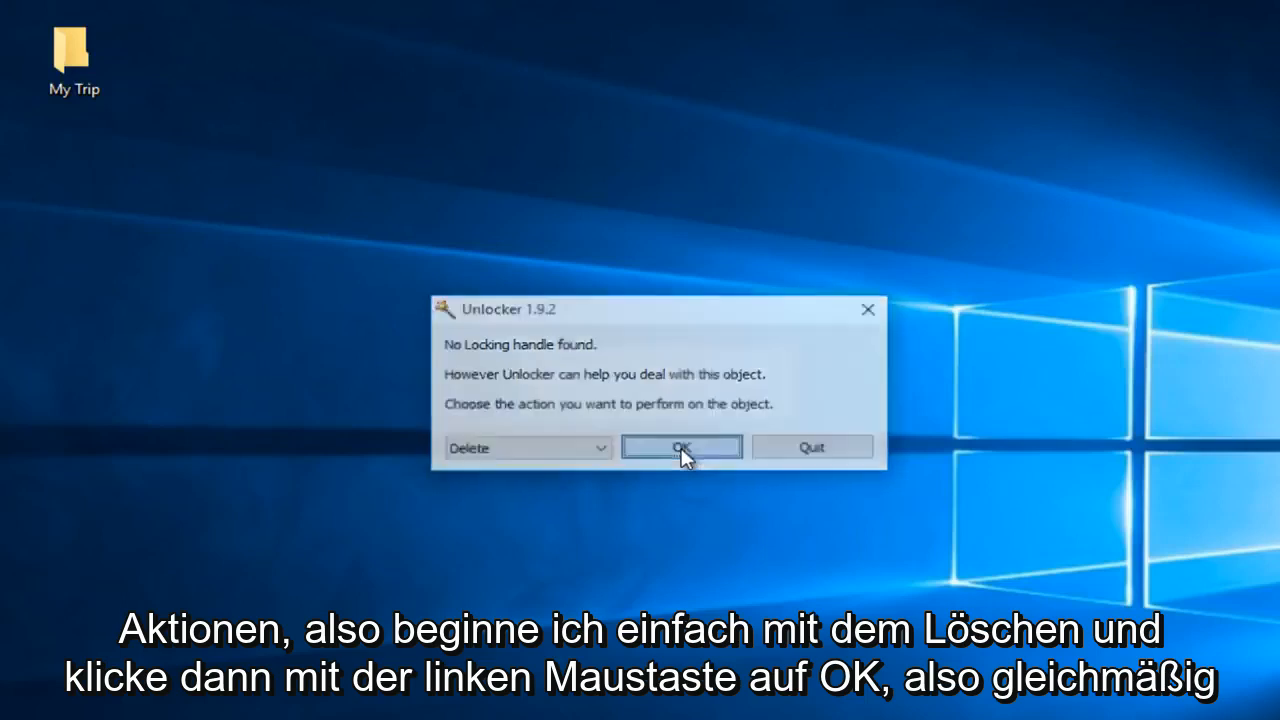
left_click(680, 448)
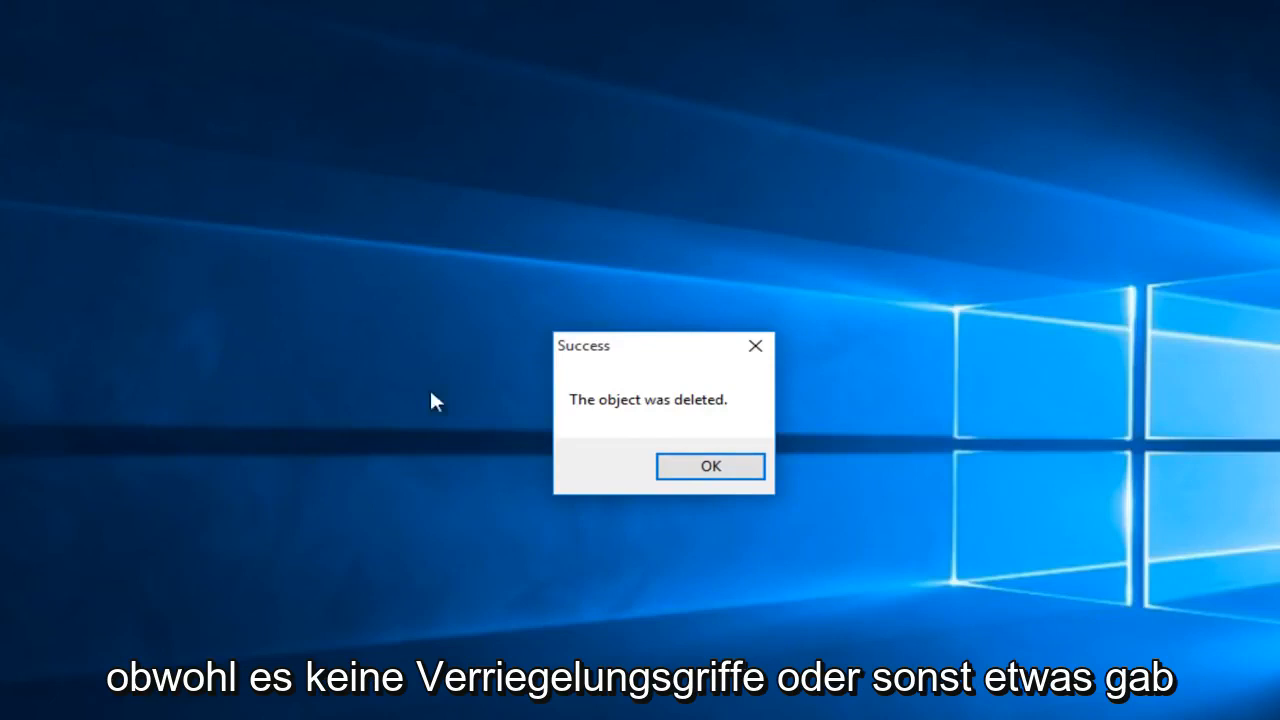
mouse_move(408, 420)
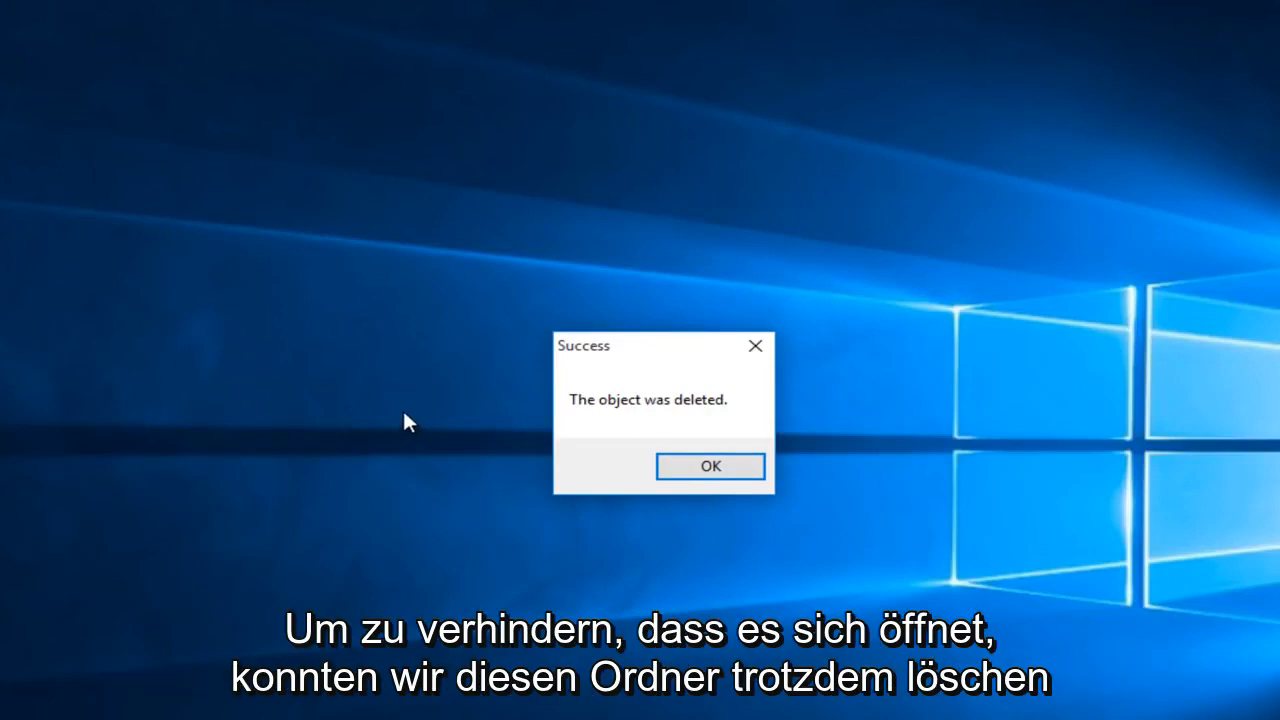
mouse_move(696, 378)
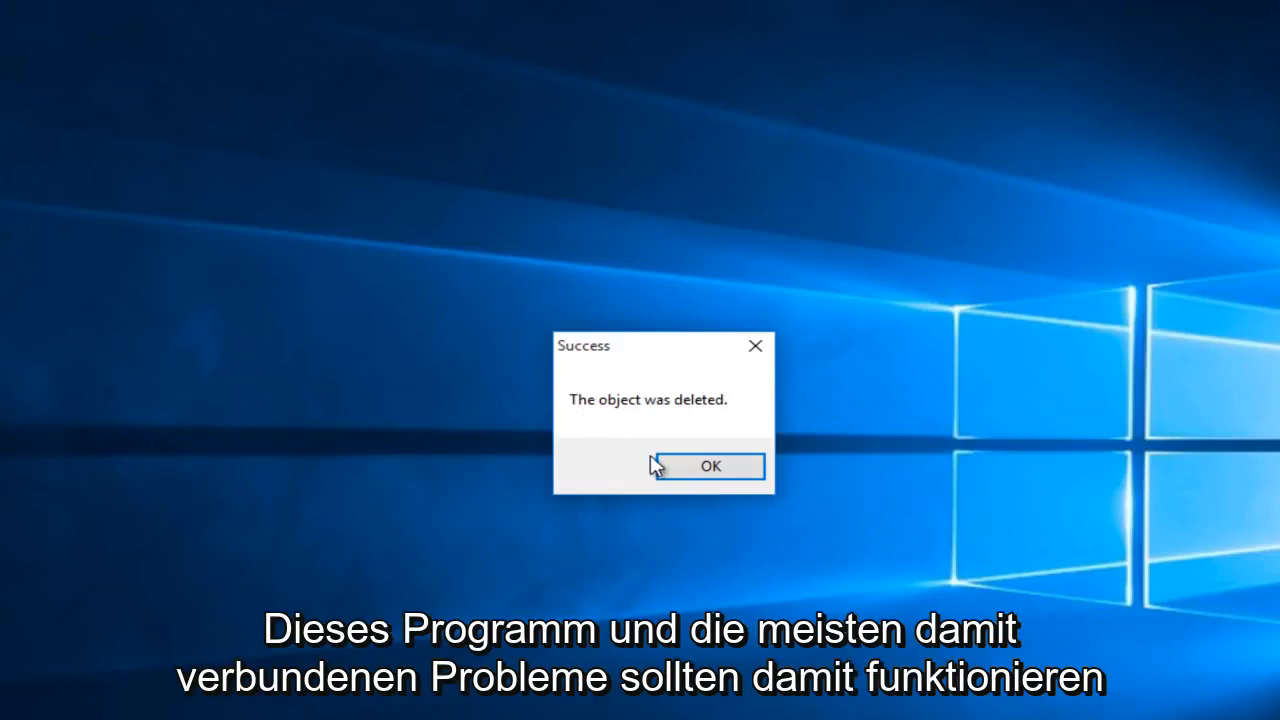
mouse_move(656, 466)
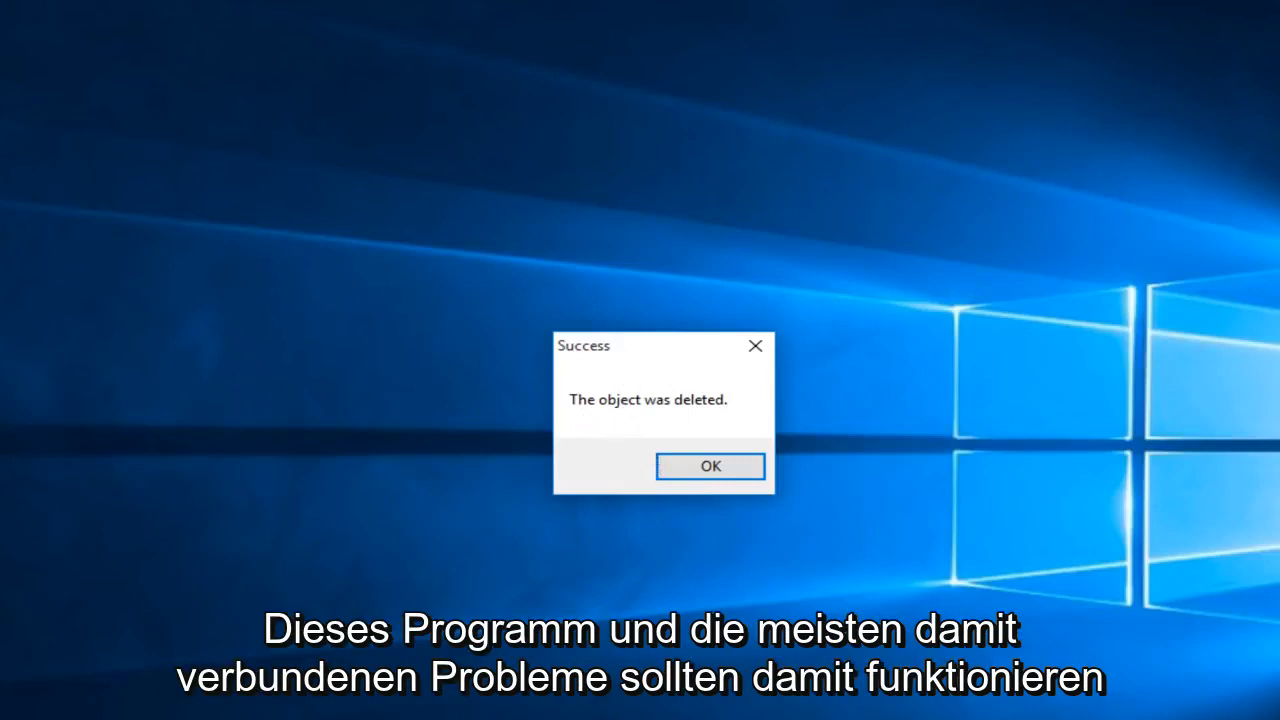